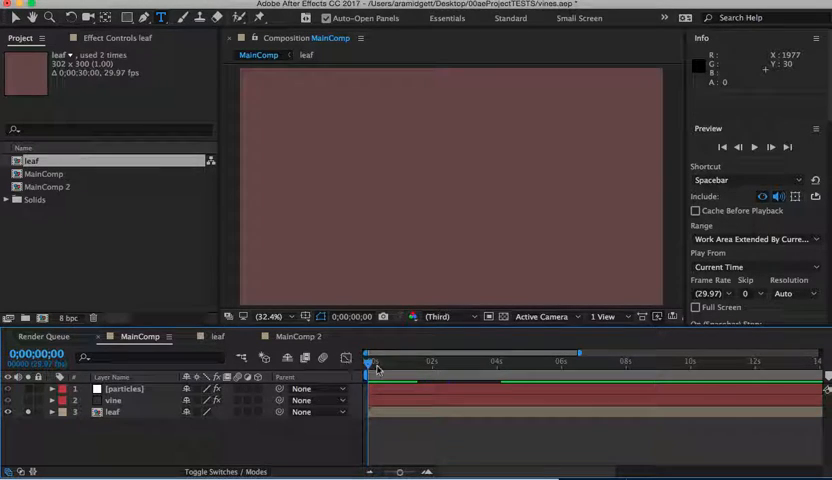
Scrub through the vine-with-leaves preview, then select the vine layer to show its 3D Stroke settings
{"action": "left_click_drag", "start_coordinate": [372, 368], "coordinate": [400, 368]}
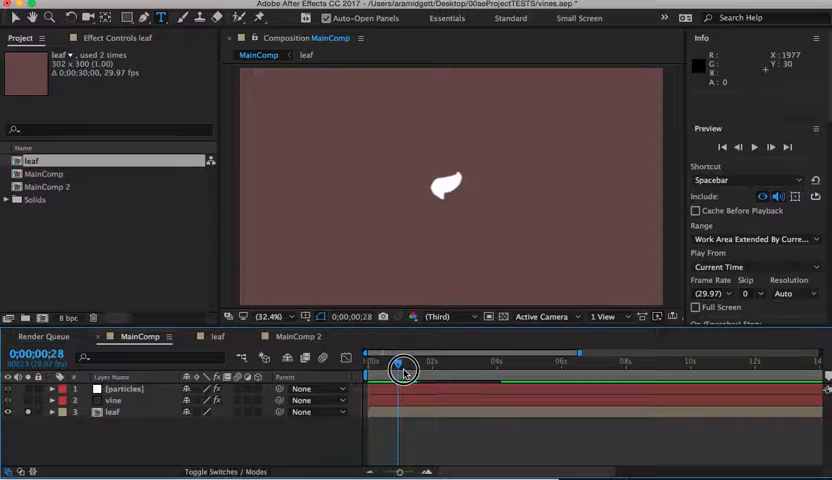
{"action": "left_click_drag", "start_coordinate": [400, 368], "coordinate": [440, 368]}
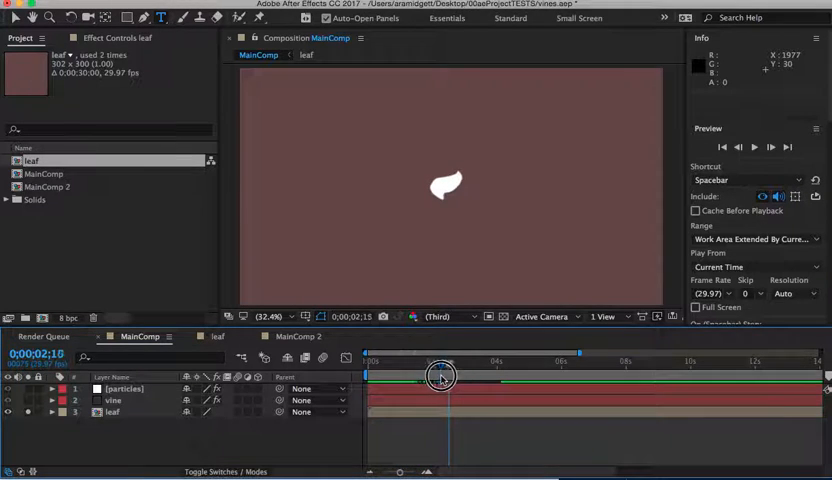
{"action": "left_click_drag", "start_coordinate": [440, 376], "coordinate": [400, 376]}
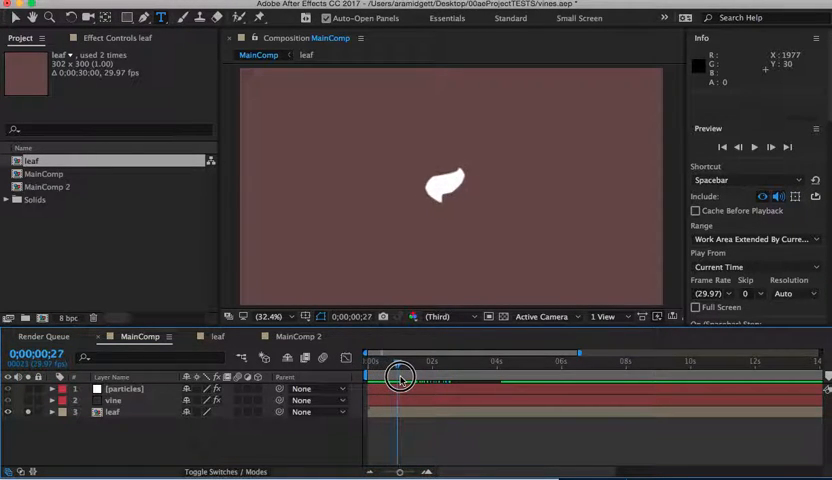
{"action": "left_click_drag", "start_coordinate": [400, 376], "coordinate": [380, 376]}
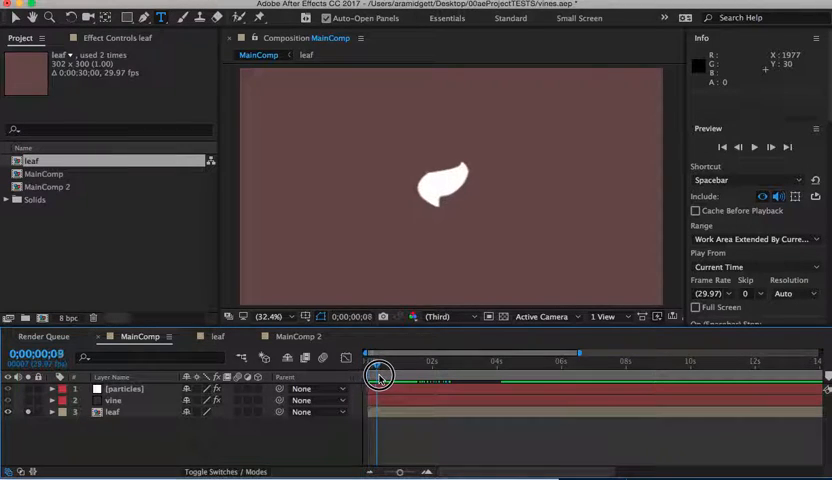
{"action": "left_click_drag", "start_coordinate": [378, 376], "coordinate": [360, 376]}
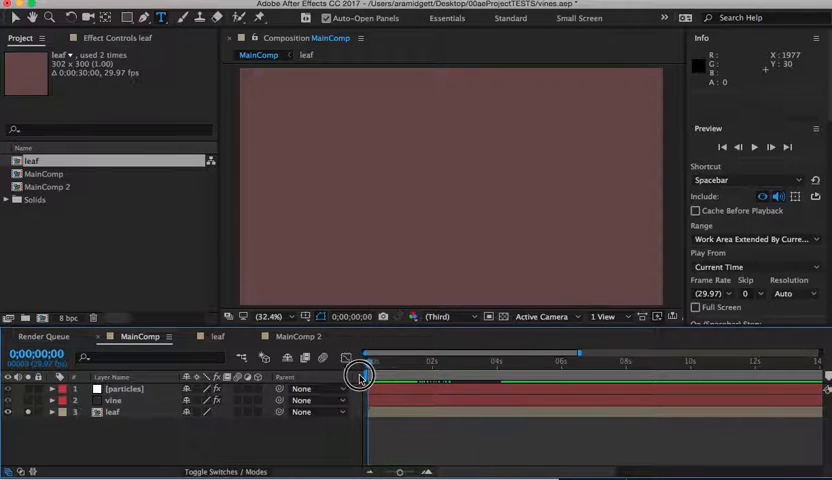
{"action": "left_click_drag", "start_coordinate": [360, 376], "coordinate": [384, 376]}
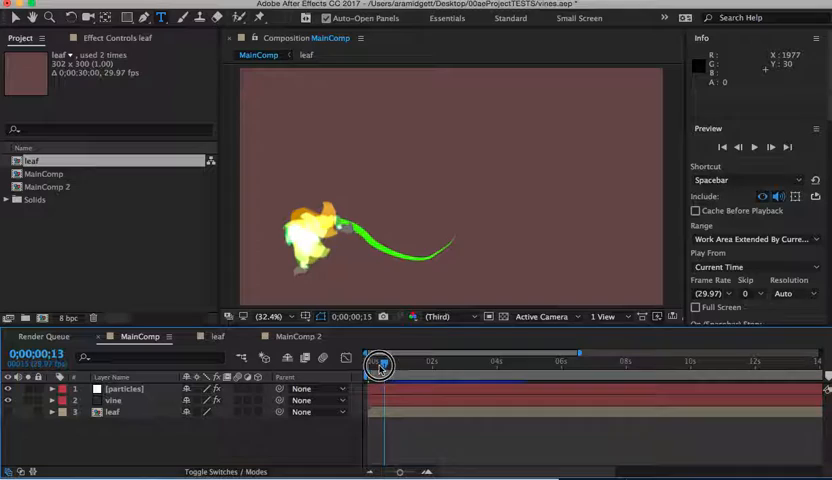
{"action": "left_click", "coordinate": [112, 400]}
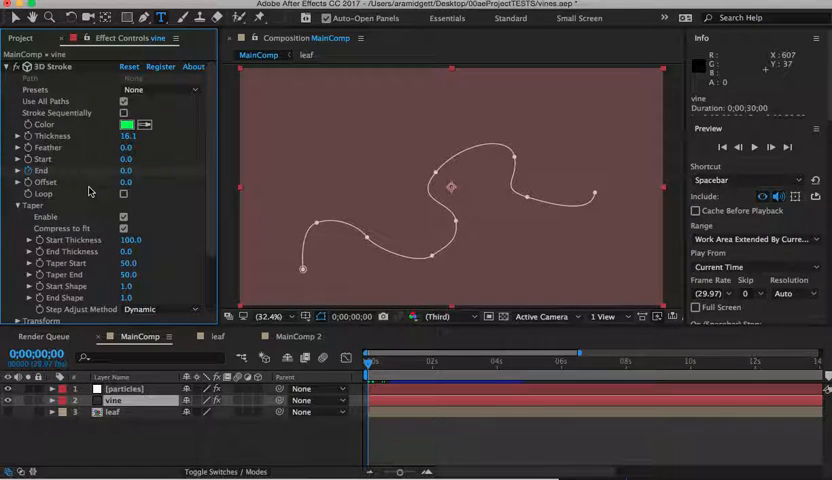
{"action": "mouse_move", "coordinate": [200, 280]}
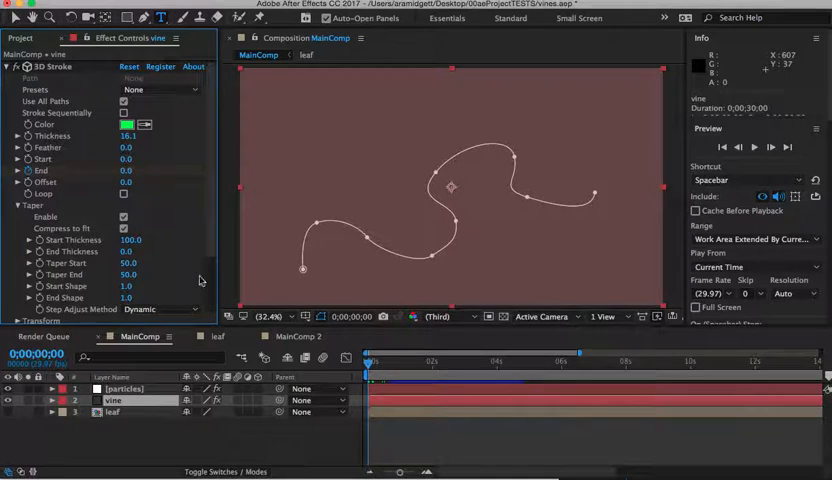
Scrub the 3D Stroke End value so the green vine reaches partway along its path, and preview the growth
{"action": "left_click_drag", "start_coordinate": [370, 364], "coordinate": [396, 364]}
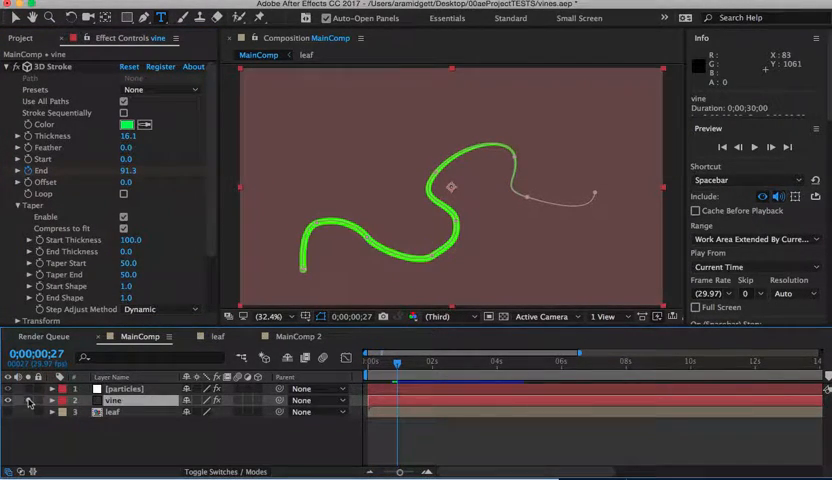
{"action": "left_click_drag", "start_coordinate": [398, 364], "coordinate": [380, 364]}
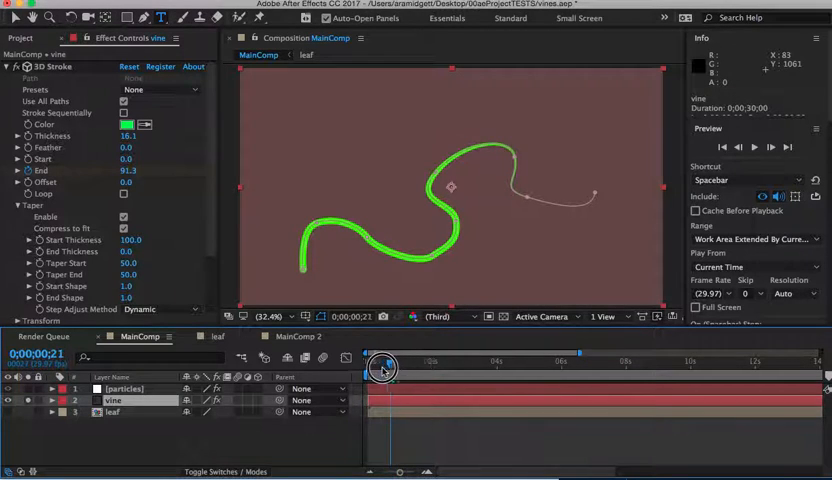
{"action": "left_click_drag", "start_coordinate": [380, 368], "coordinate": [402, 368]}
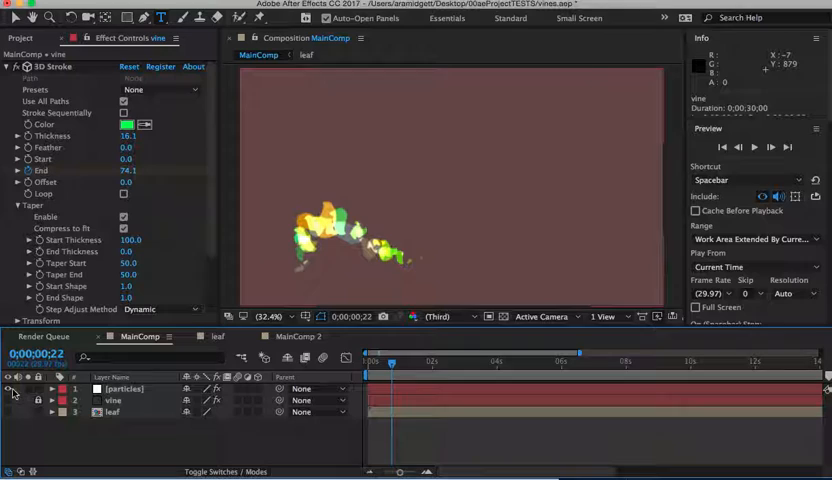
Drag the vine's mask path vertices so the curve bends higher, switching vertex editing mode in the Pen tools
{"action": "left_click", "coordinate": [12, 400]}
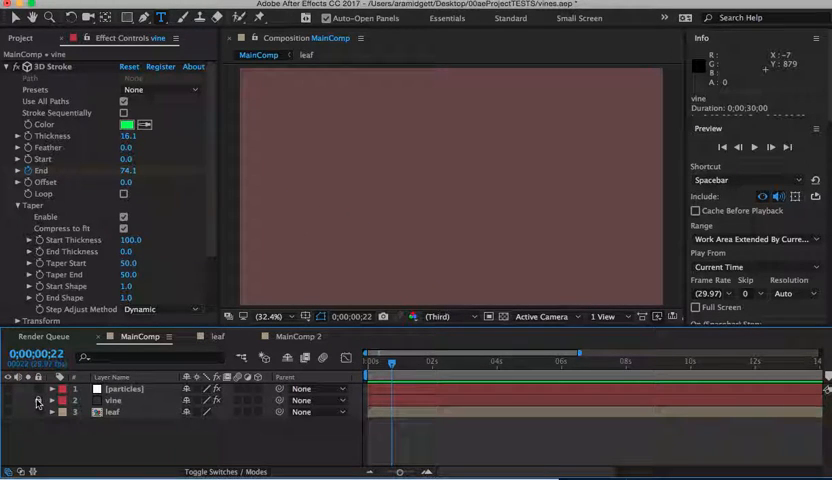
{"action": "left_click", "coordinate": [36, 400]}
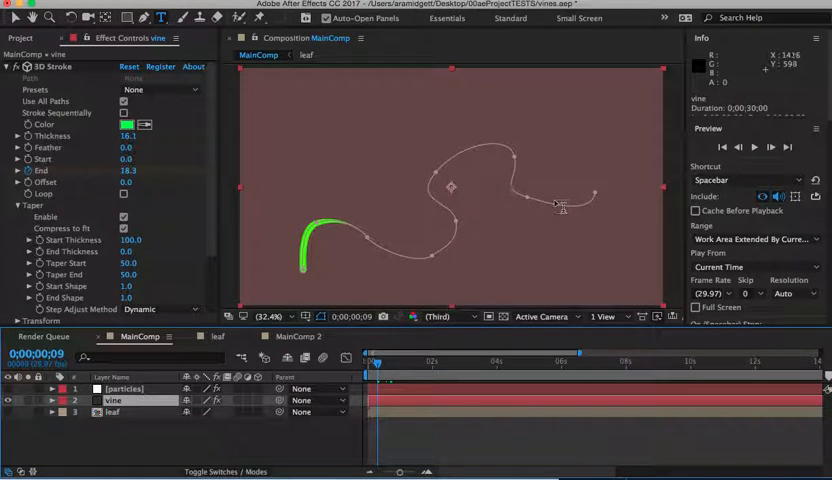
{"action": "mouse_move", "coordinate": [456, 210]}
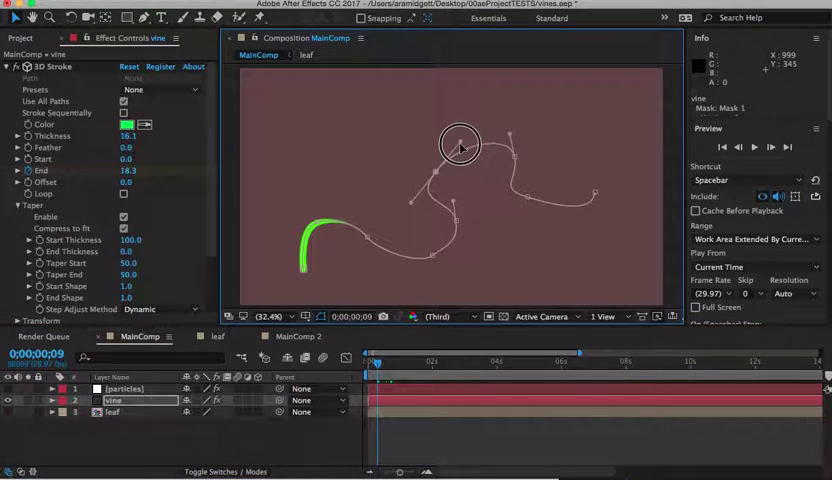
{"action": "left_click_drag", "start_coordinate": [460, 144], "coordinate": [430, 168]}
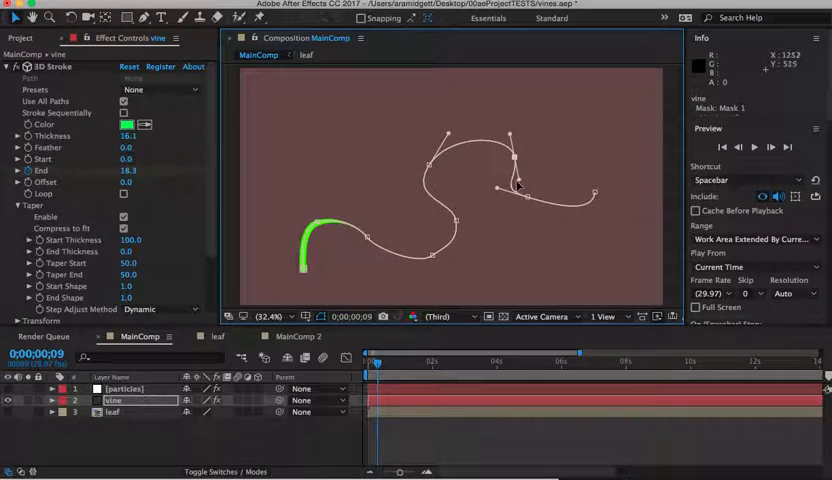
{"action": "mouse_move", "coordinate": [610, 214]}
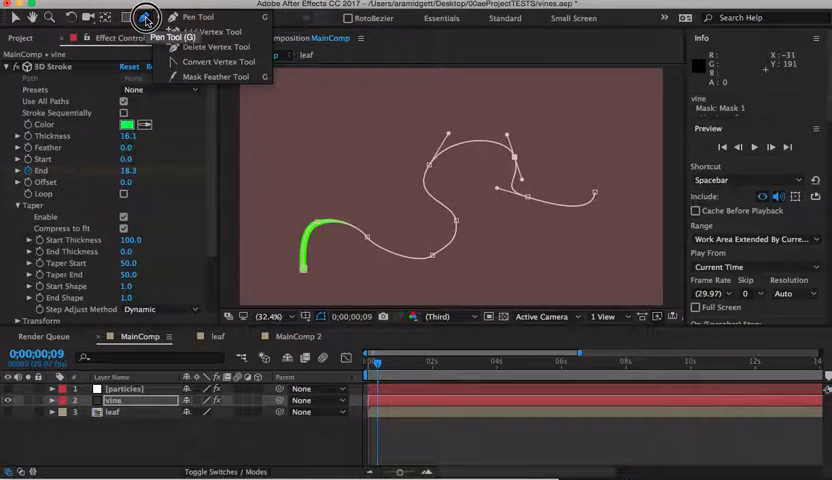
{"action": "left_click", "coordinate": [144, 18]}
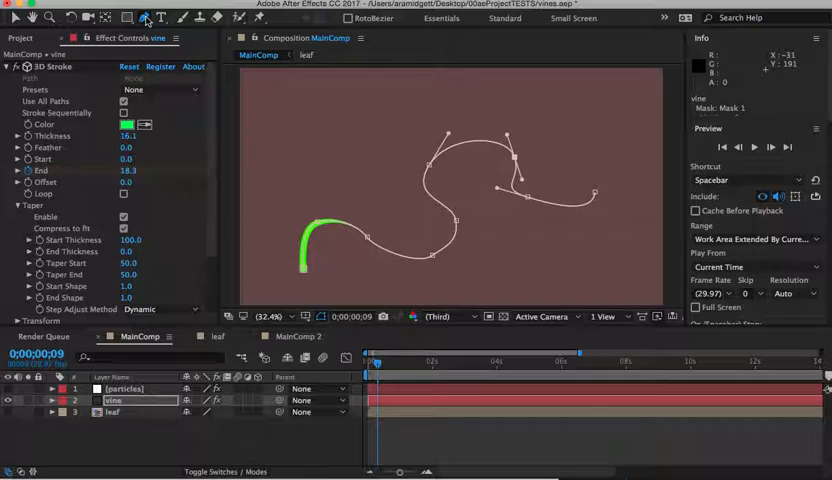
{"action": "left_click", "coordinate": [136, 400]}
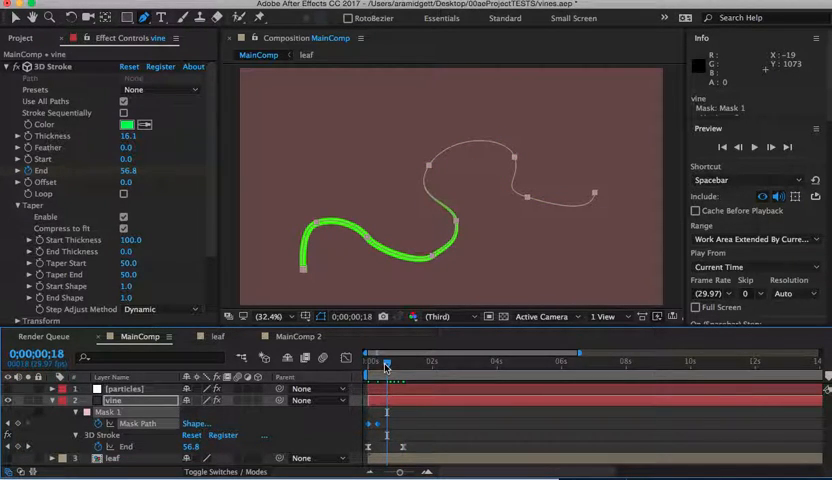
Scrub the timeline to check the vine sweeping along the reshaped S-curve with leaves trailing its tip
{"action": "left_click_drag", "start_coordinate": [388, 364], "coordinate": [380, 364]}
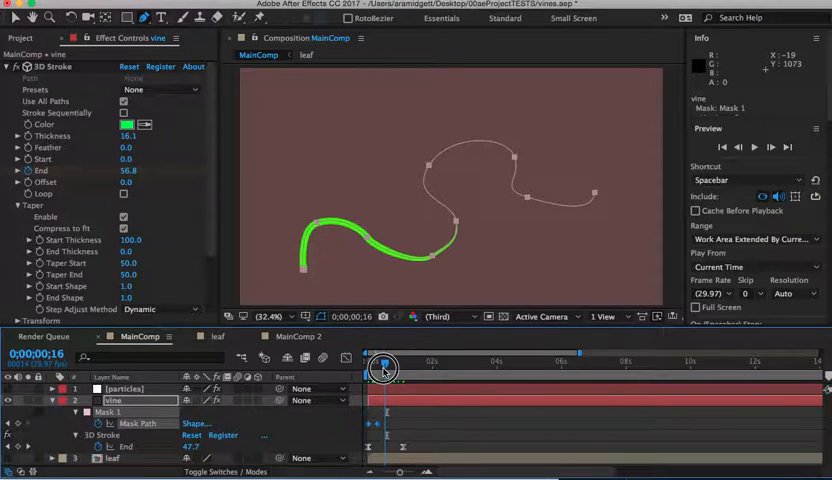
{"action": "left_click_drag", "start_coordinate": [380, 368], "coordinate": [398, 368]}
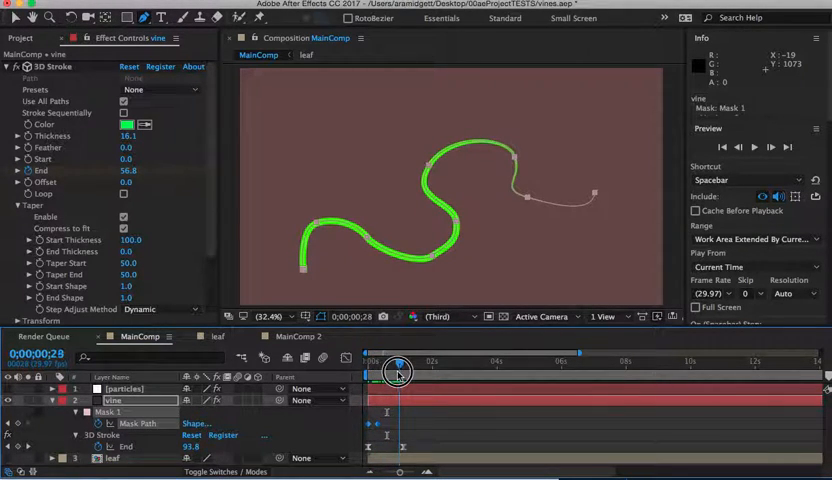
{"action": "left_click_drag", "start_coordinate": [398, 368], "coordinate": [394, 368]}
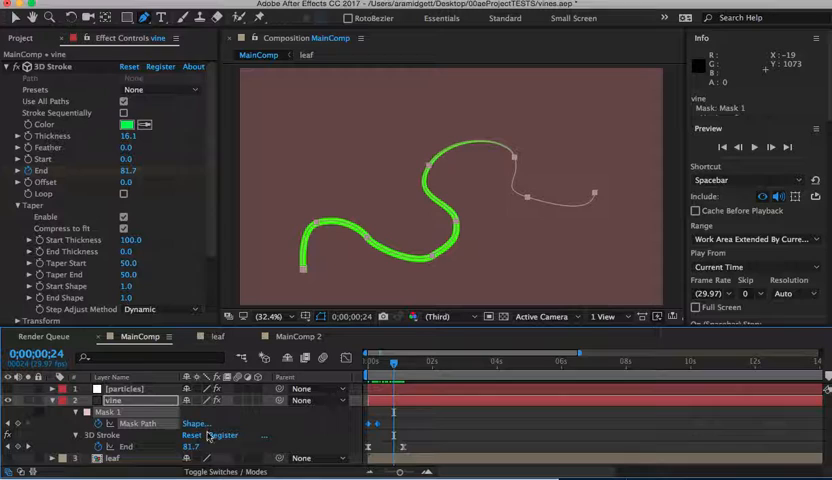
{"action": "left_click", "coordinate": [112, 388]}
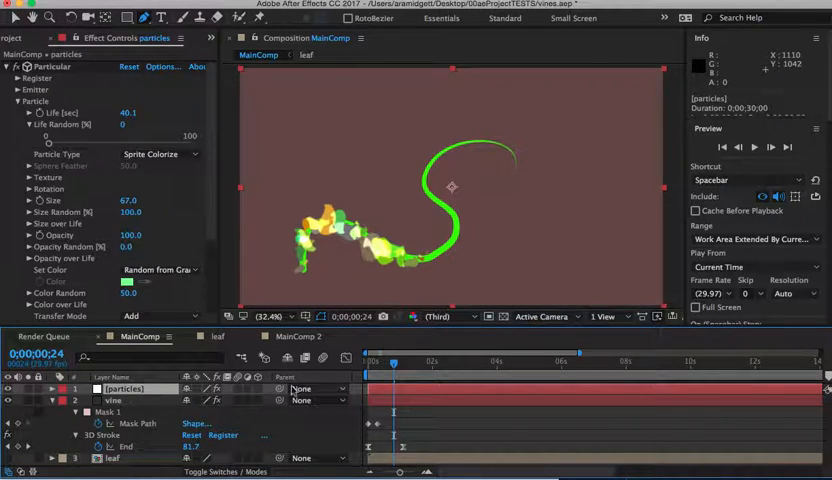
{"action": "mouse_move", "coordinate": [392, 362]}
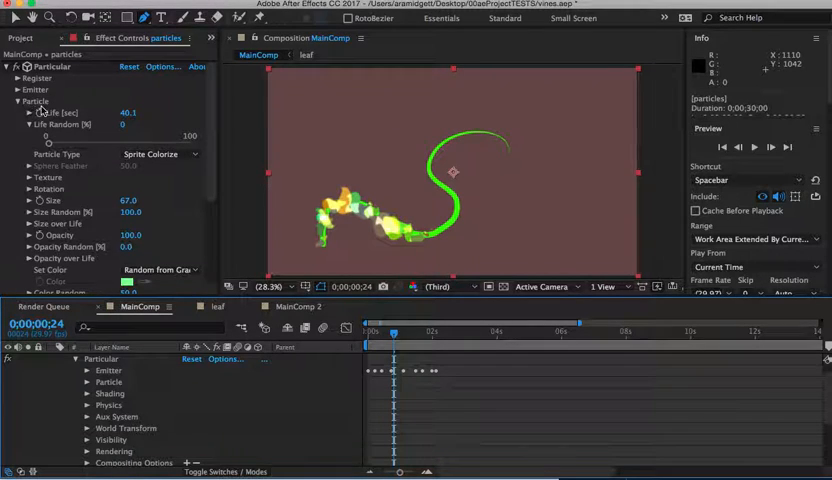
Reveal the Particular emitter settings and its Position XY keyframes while previewing the leaves on the vine
{"action": "left_click", "coordinate": [20, 66]}
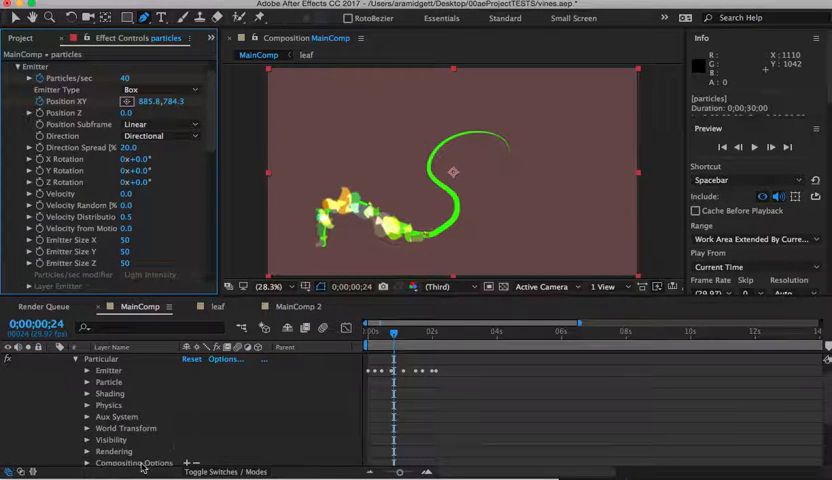
{"action": "mouse_move", "coordinate": [336, 384]}
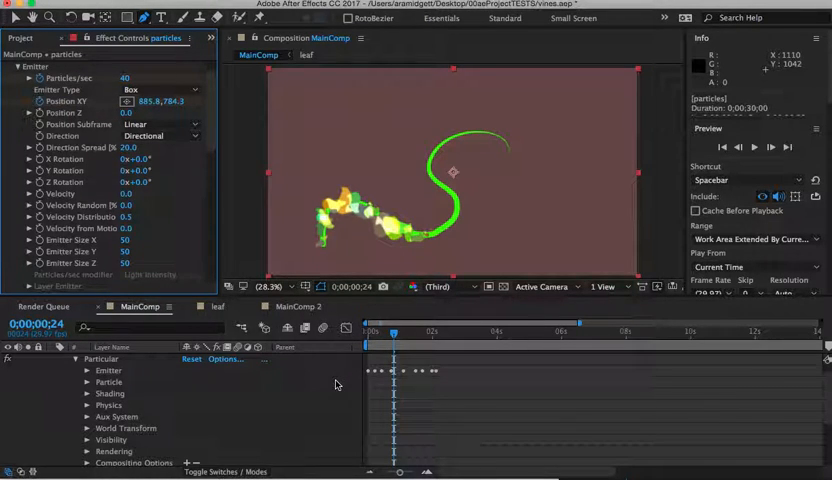
{"action": "left_click_drag", "start_coordinate": [392, 332], "coordinate": [384, 336]}
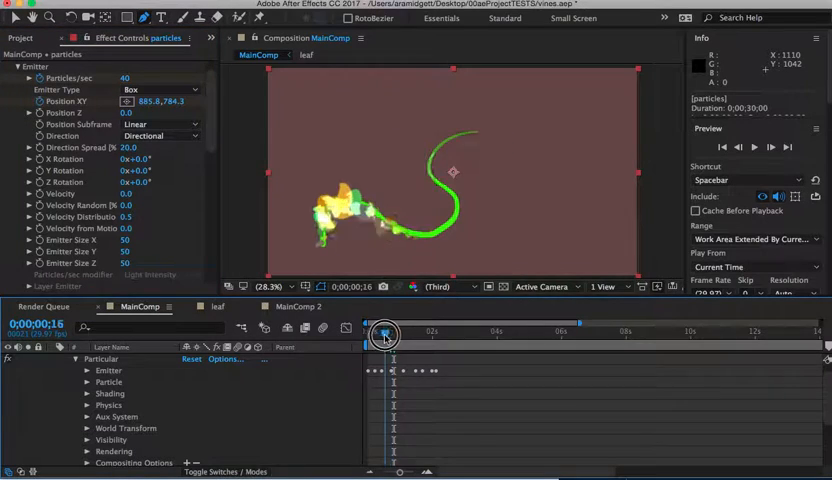
{"action": "left_click_drag", "start_coordinate": [384, 336], "coordinate": [396, 336]}
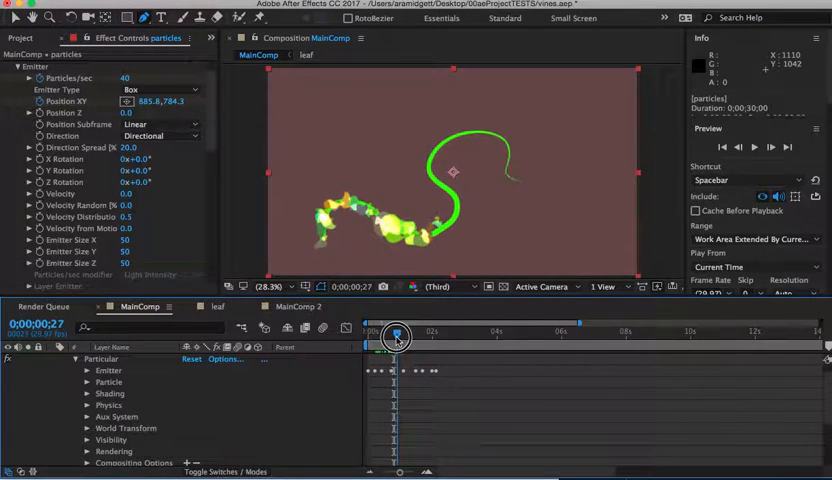
{"action": "left_click_drag", "start_coordinate": [378, 336], "coordinate": [408, 336]}
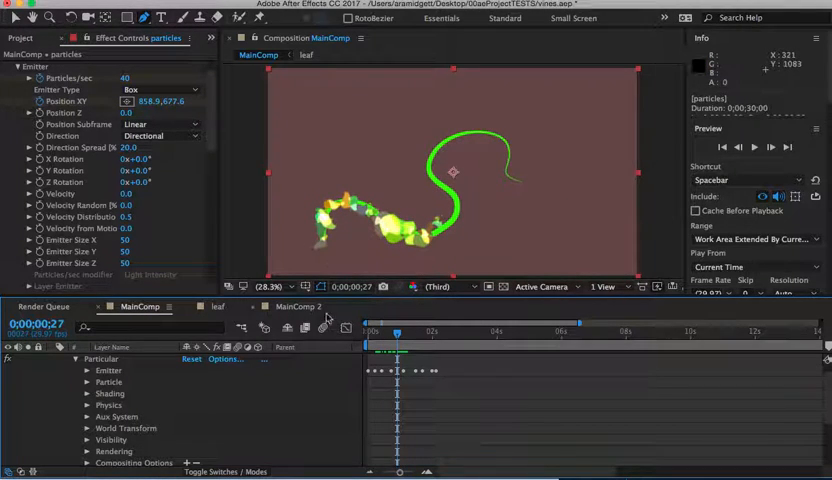
{"action": "mouse_move", "coordinate": [136, 380]}
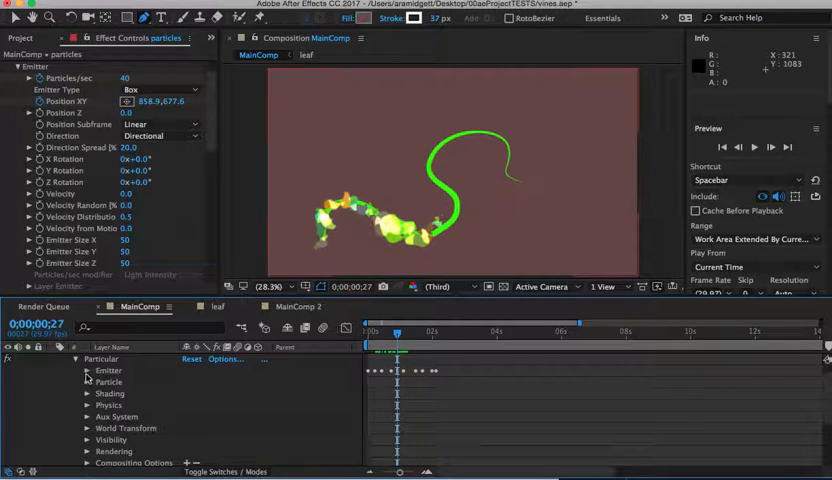
{"action": "left_click", "coordinate": [88, 360]}
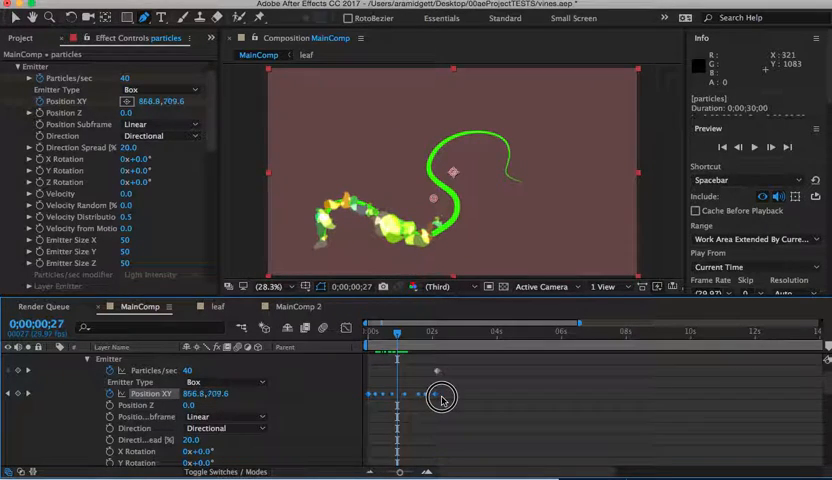
Marquee-select the Position XY keyframes, shift them later in time, and preview the leaves following the vine
{"action": "left_click_drag", "start_coordinate": [444, 398], "coordinate": [548, 404]}
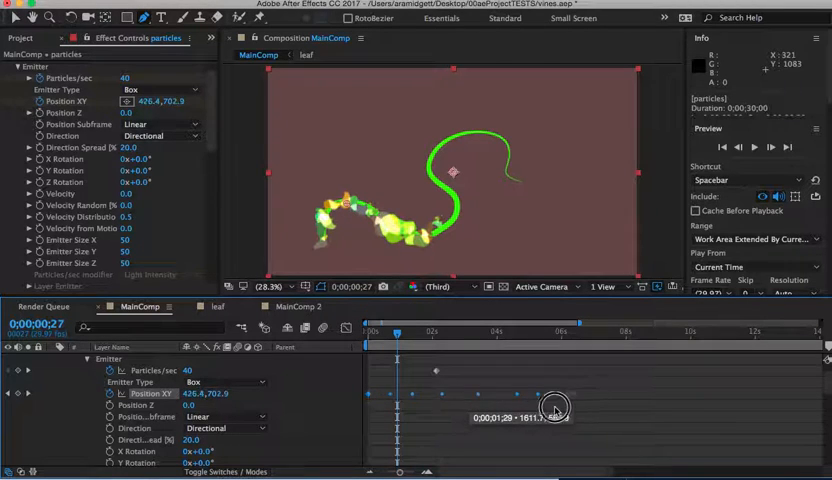
{"action": "left_click_drag", "start_coordinate": [556, 408], "coordinate": [520, 412]}
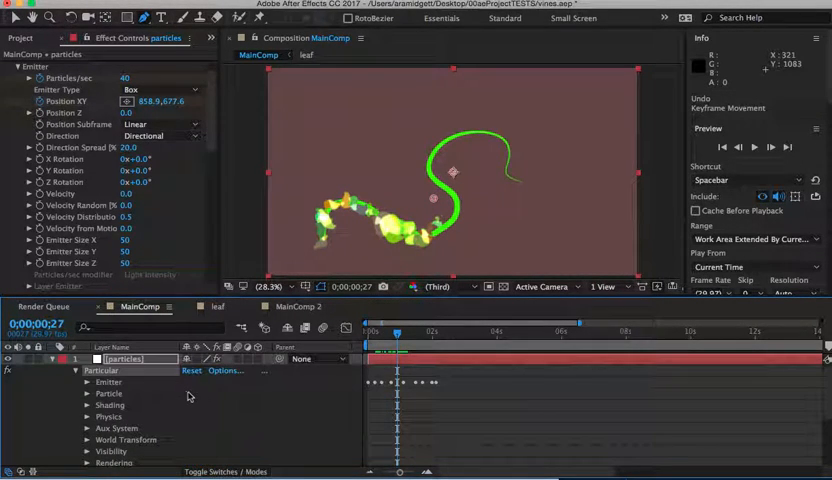
{"action": "left_click_drag", "start_coordinate": [396, 332], "coordinate": [376, 340]}
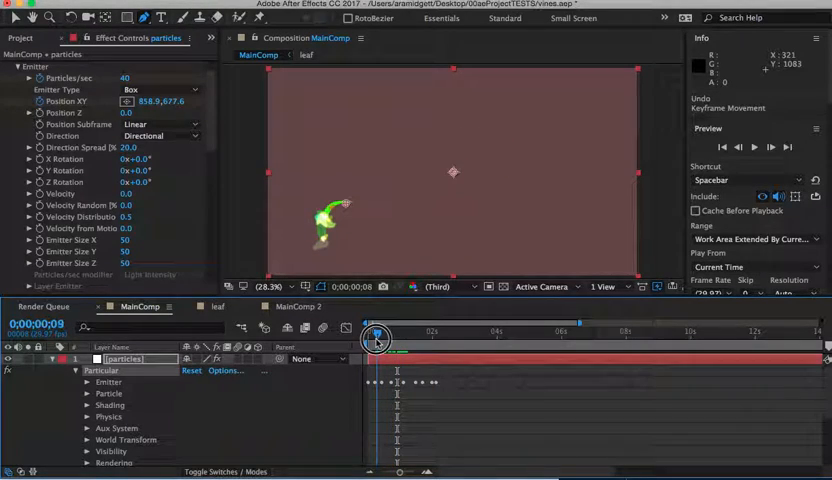
{"action": "left_click_drag", "start_coordinate": [376, 340], "coordinate": [398, 344]}
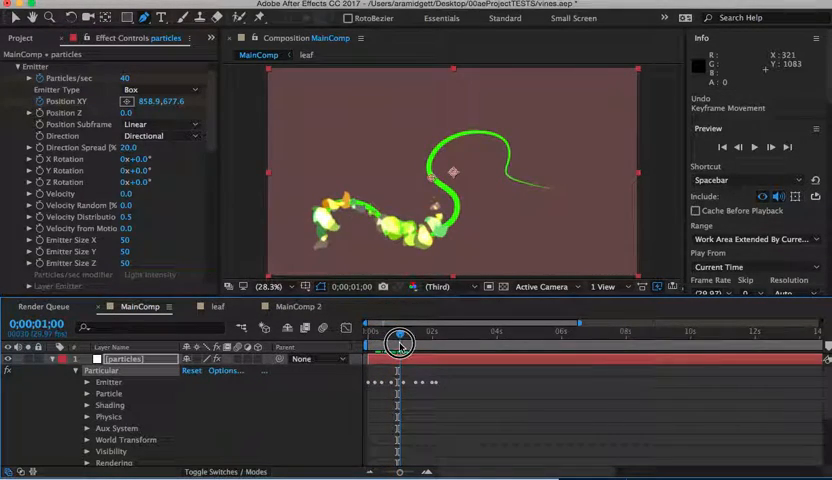
{"action": "left_click_drag", "start_coordinate": [400, 332], "coordinate": [404, 332]}
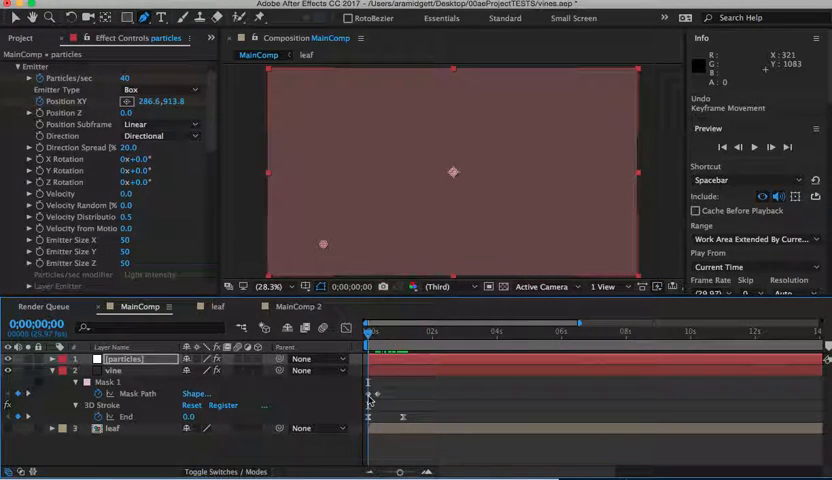
Show the vine's 3D Stroke, then reveal the particles layer's keyframed birth rate and Position XY with U
{"action": "left_click", "coordinate": [112, 370]}
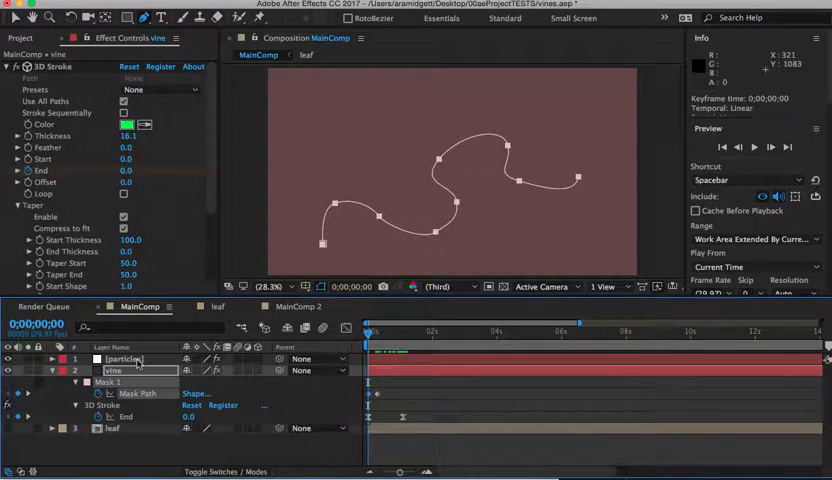
{"action": "left_click", "coordinate": [124, 360]}
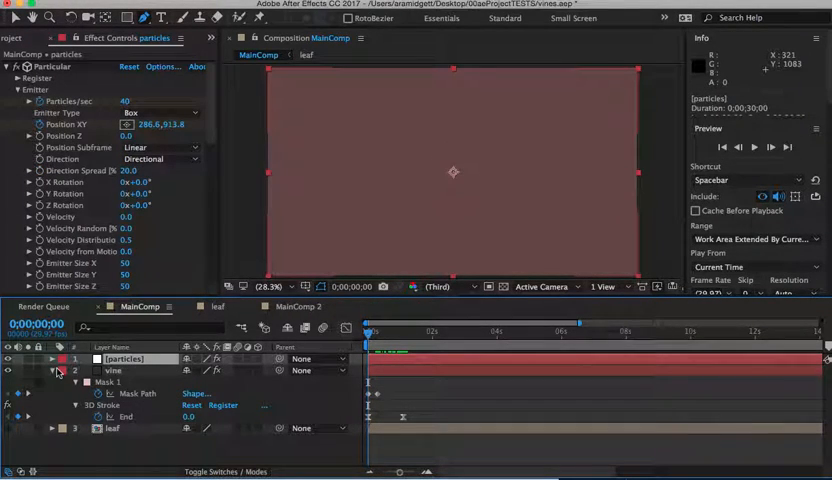
{"action": "left_click", "coordinate": [54, 360]}
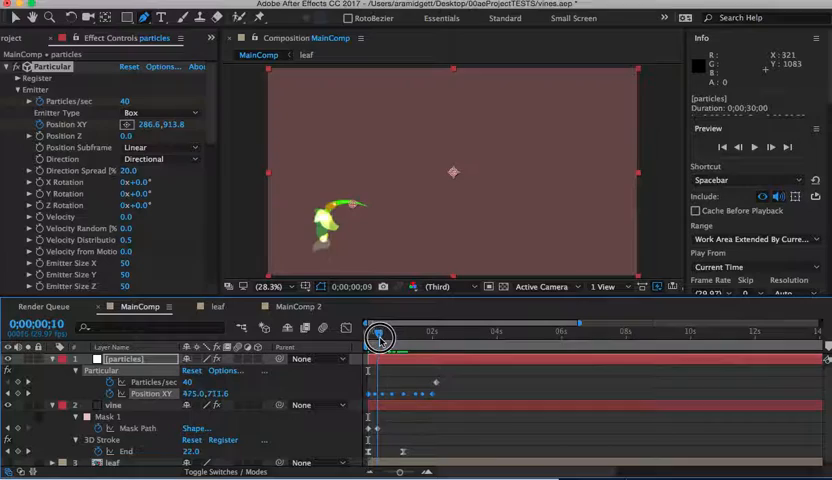
{"action": "left_click_drag", "start_coordinate": [378, 340], "coordinate": [400, 340]}
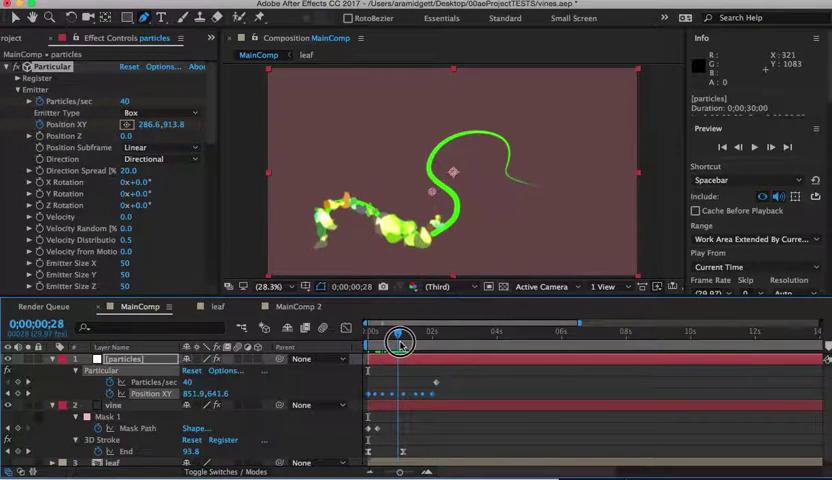
{"action": "left_click_drag", "start_coordinate": [400, 340], "coordinate": [418, 340]}
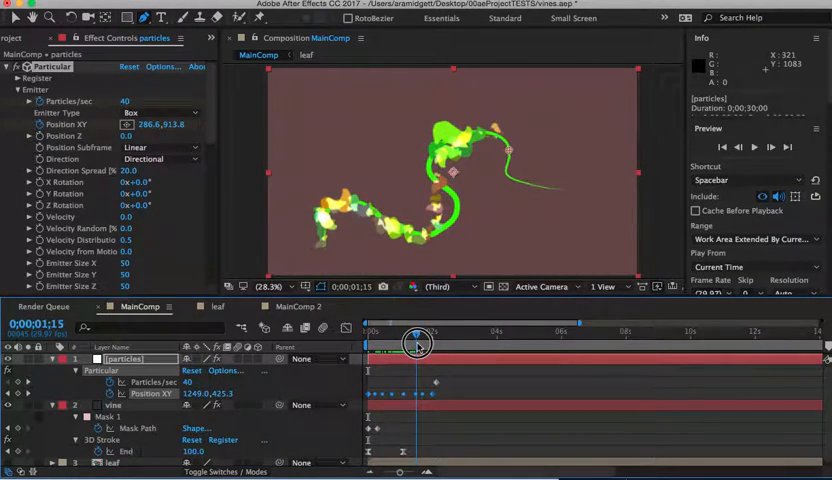
{"action": "left_click_drag", "start_coordinate": [418, 344], "coordinate": [412, 344]}
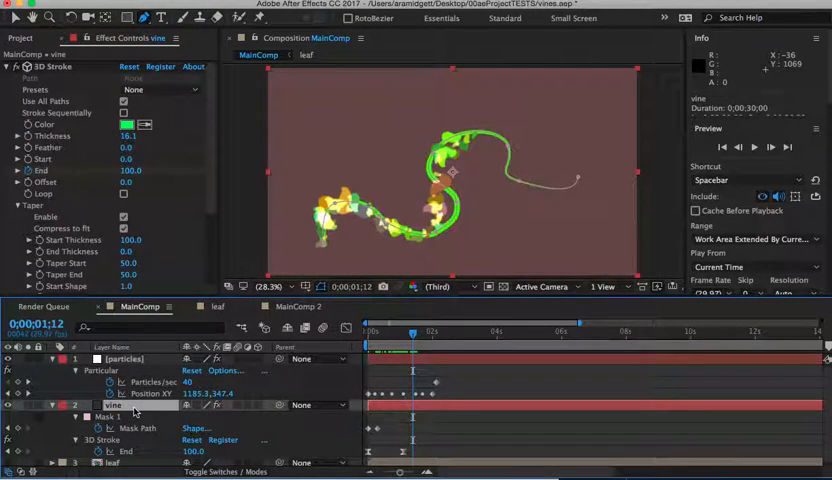
{"action": "left_click", "coordinate": [116, 360]}
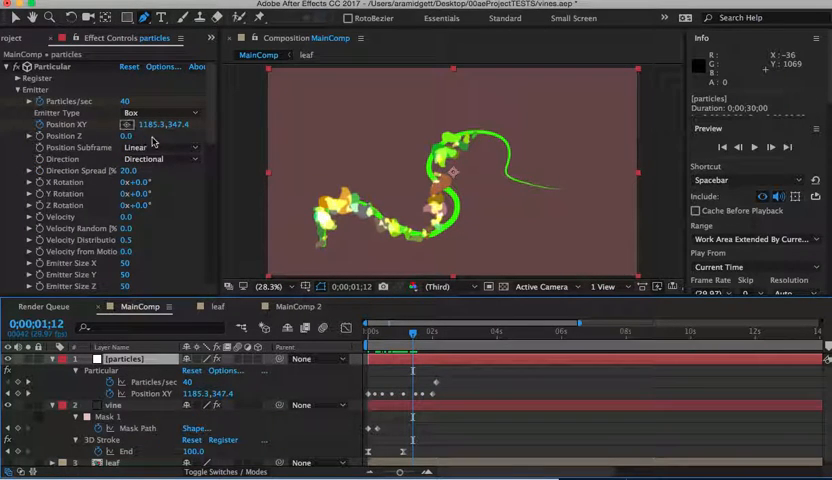
{"action": "mouse_move", "coordinate": [212, 196]}
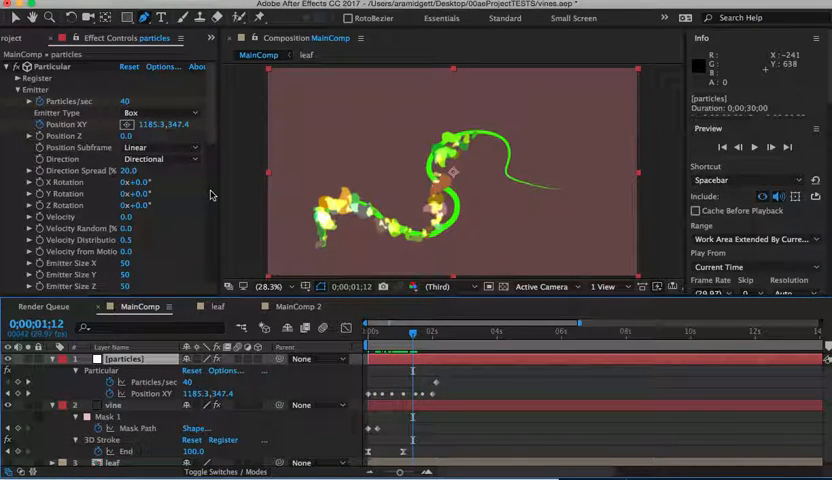
{"action": "left_click_drag", "start_coordinate": [412, 332], "coordinate": [400, 332]}
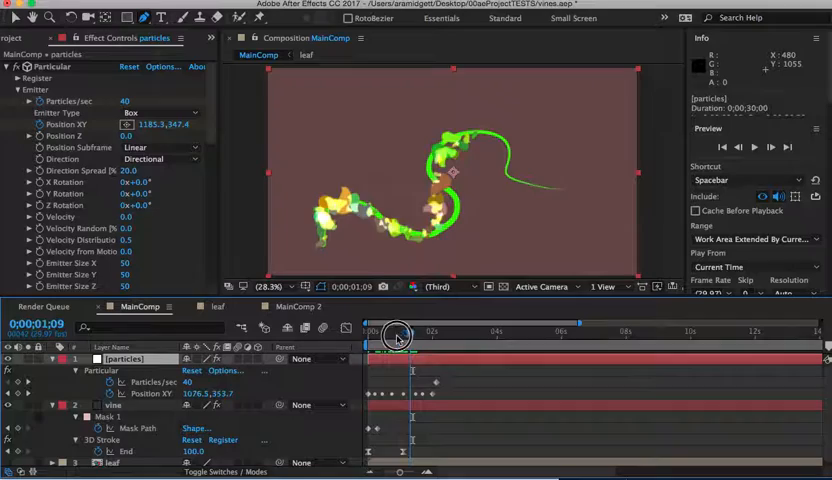
{"action": "left_click_drag", "start_coordinate": [398, 336], "coordinate": [408, 342]}
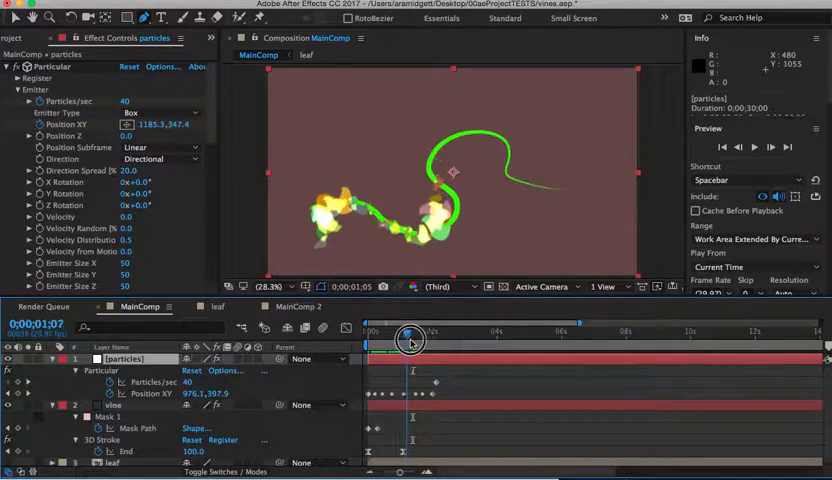
{"action": "left_click_drag", "start_coordinate": [408, 332], "coordinate": [438, 332]}
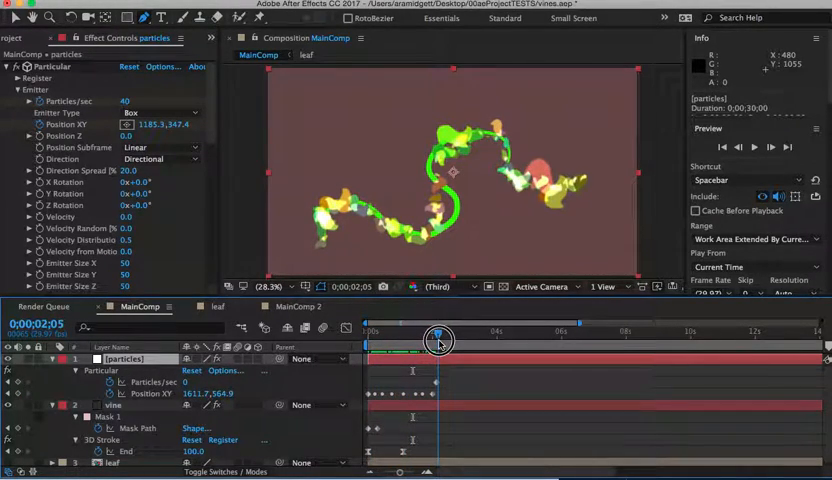
{"action": "left_click_drag", "start_coordinate": [438, 340], "coordinate": [396, 340]}
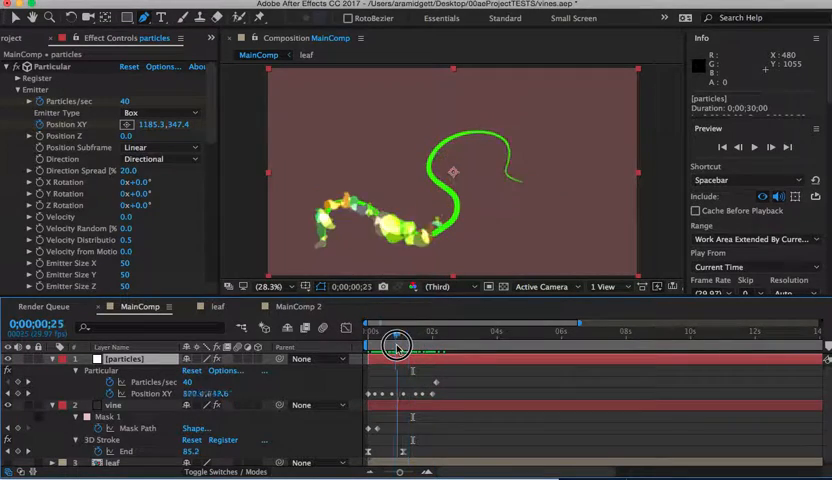
{"action": "left_click_drag", "start_coordinate": [398, 348], "coordinate": [388, 348]}
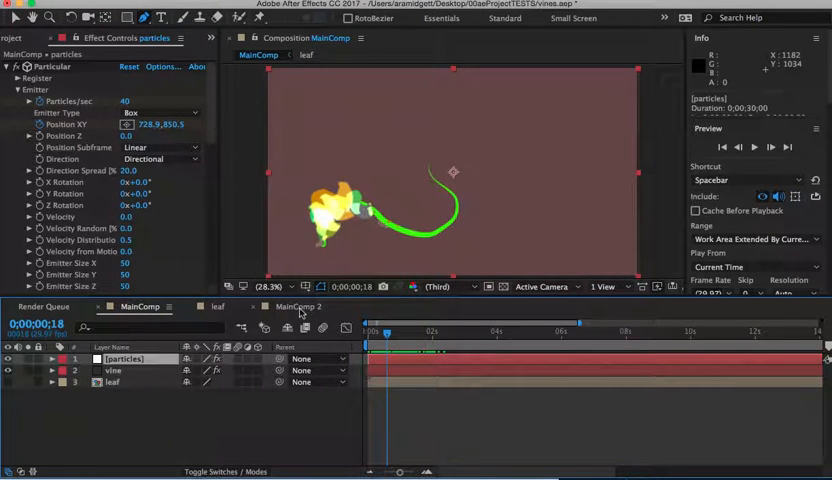
Switch to MainComp 2 with the Hello lettering, auto-traced Hello, vine, leaf and particles layers
{"action": "left_click", "coordinate": [296, 308]}
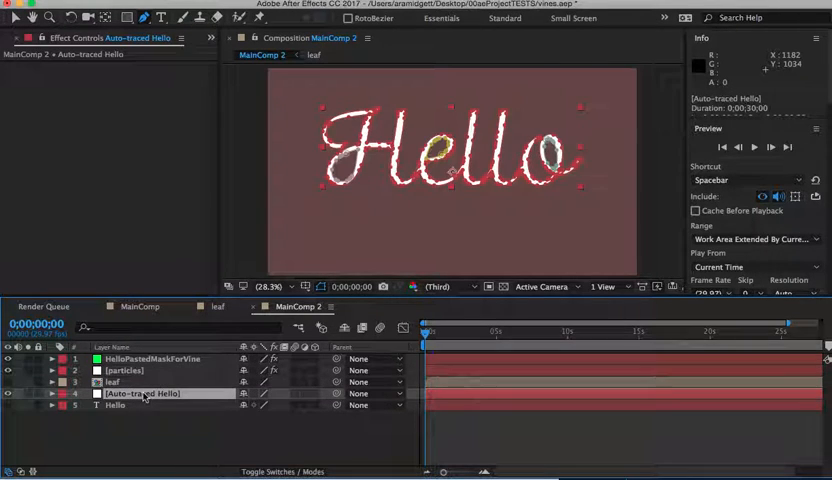
{"action": "mouse_move", "coordinate": [418, 206]}
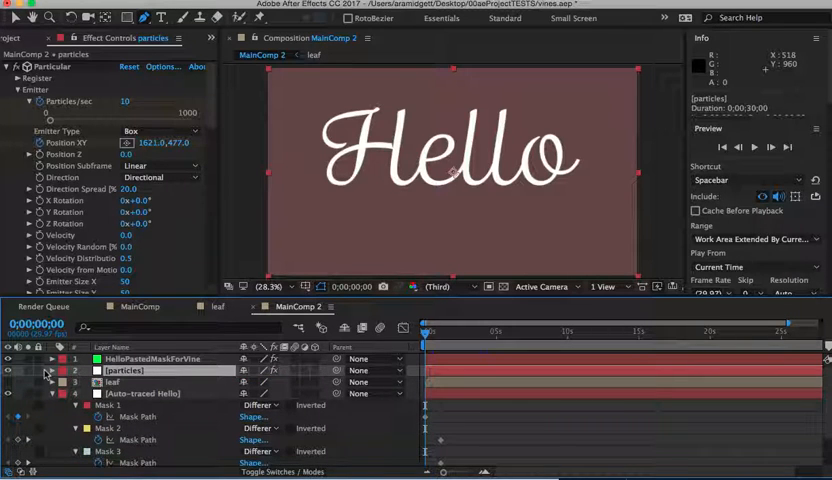
Expand the particles layer's Particular Emitter settings so the leaves follow the Auto-traced Hello masks
{"action": "left_click", "coordinate": [54, 382]}
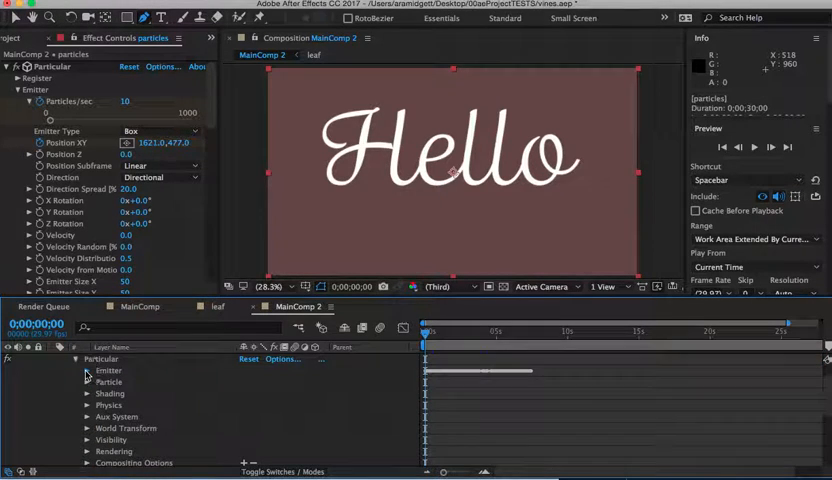
{"action": "left_click", "coordinate": [90, 372]}
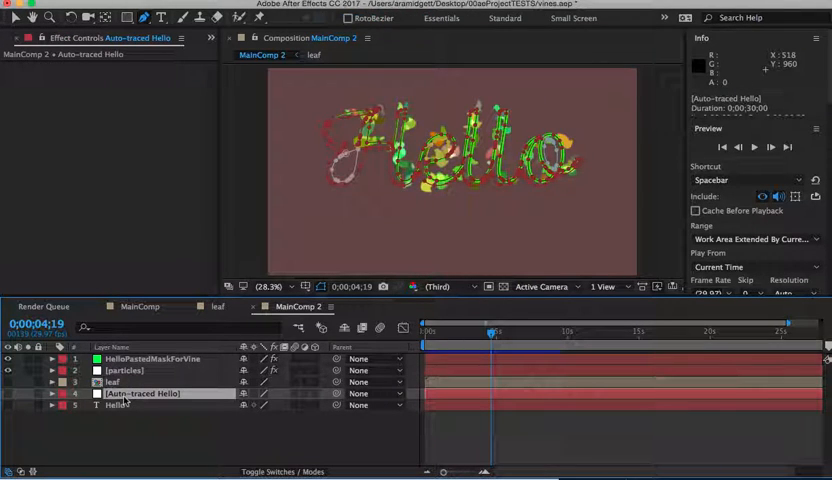
Collapse the Auto-traced Hello layer's masks and RAM-preview the vine with leaves growing along the lettering
{"action": "left_click", "coordinate": [52, 392]}
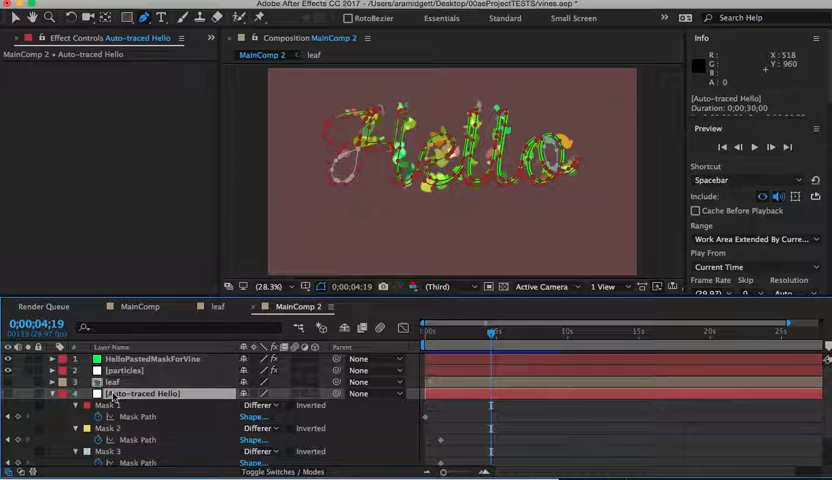
{"action": "left_click", "coordinate": [56, 392]}
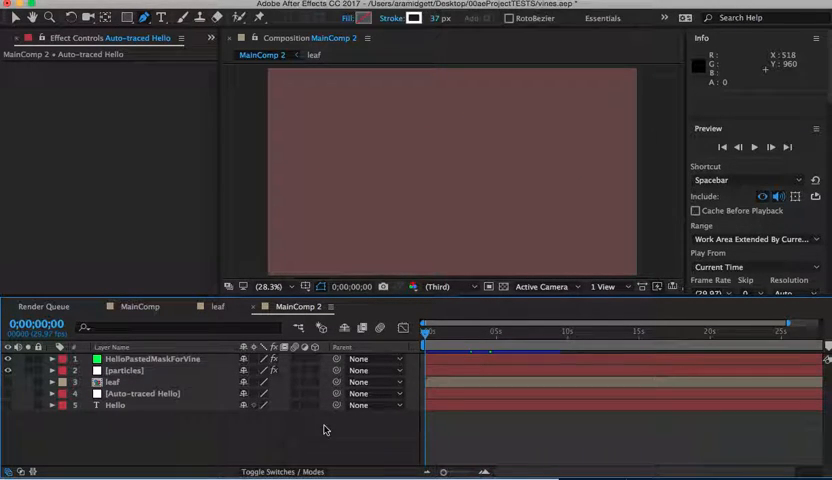
{"action": "key", "text": "space"}
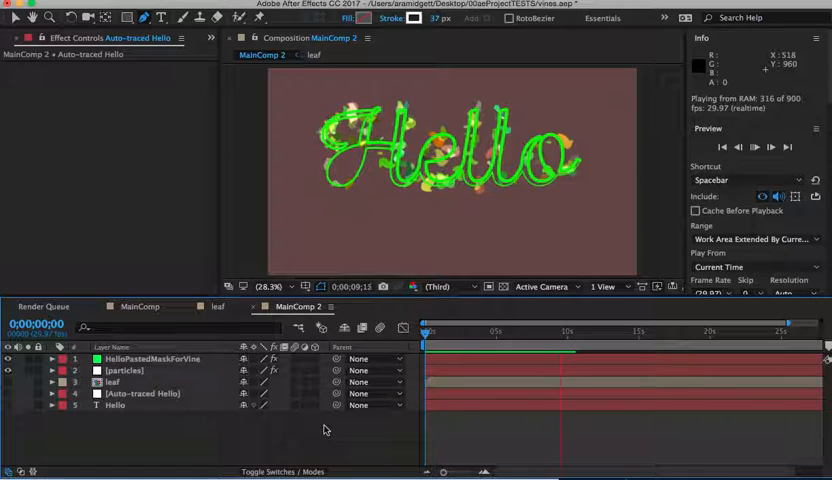
{"action": "key", "text": "space"}
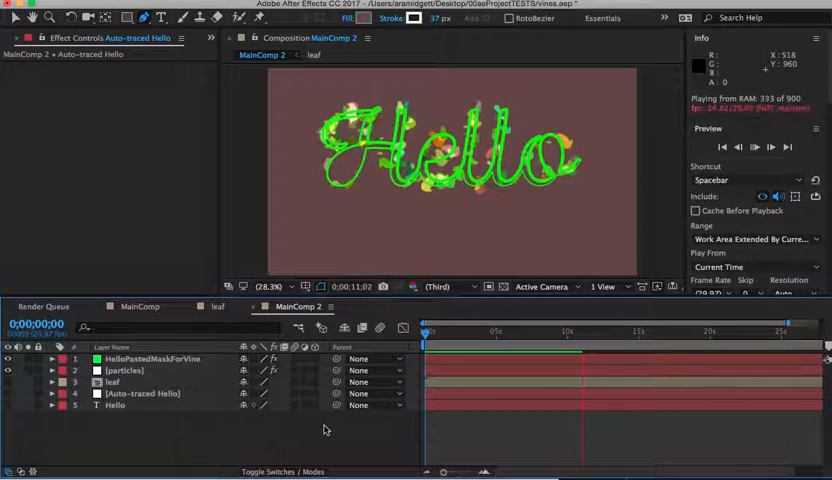